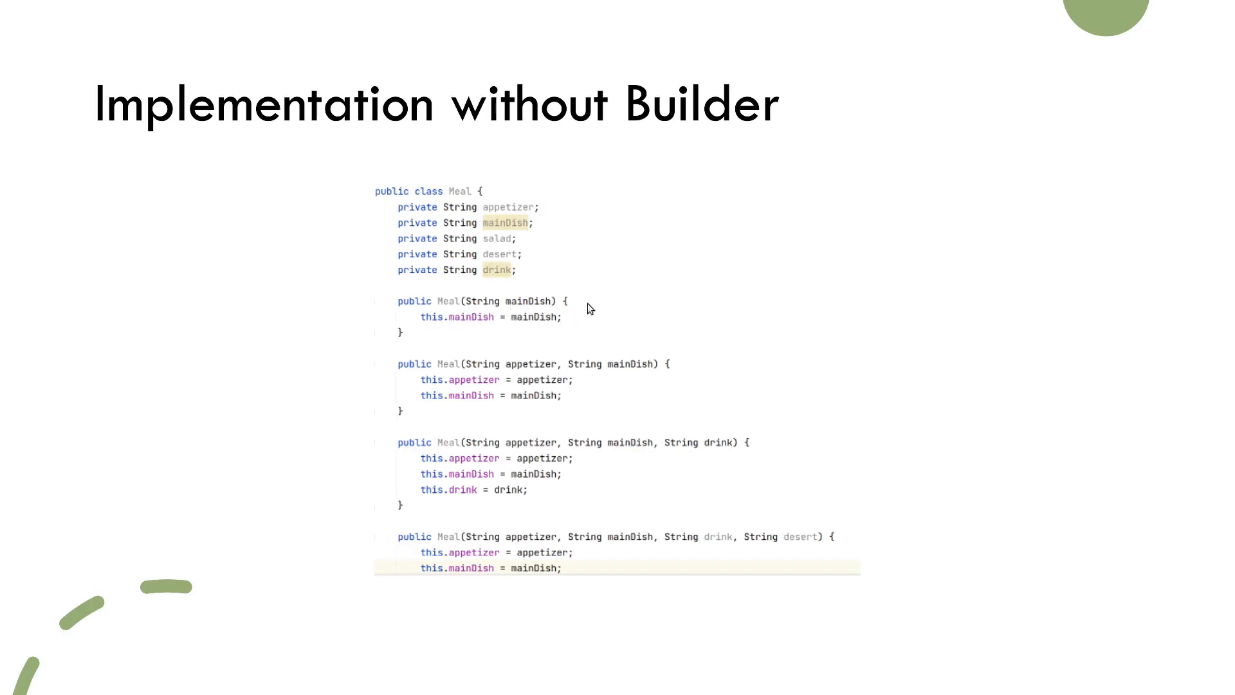
mouse_move(503, 389)
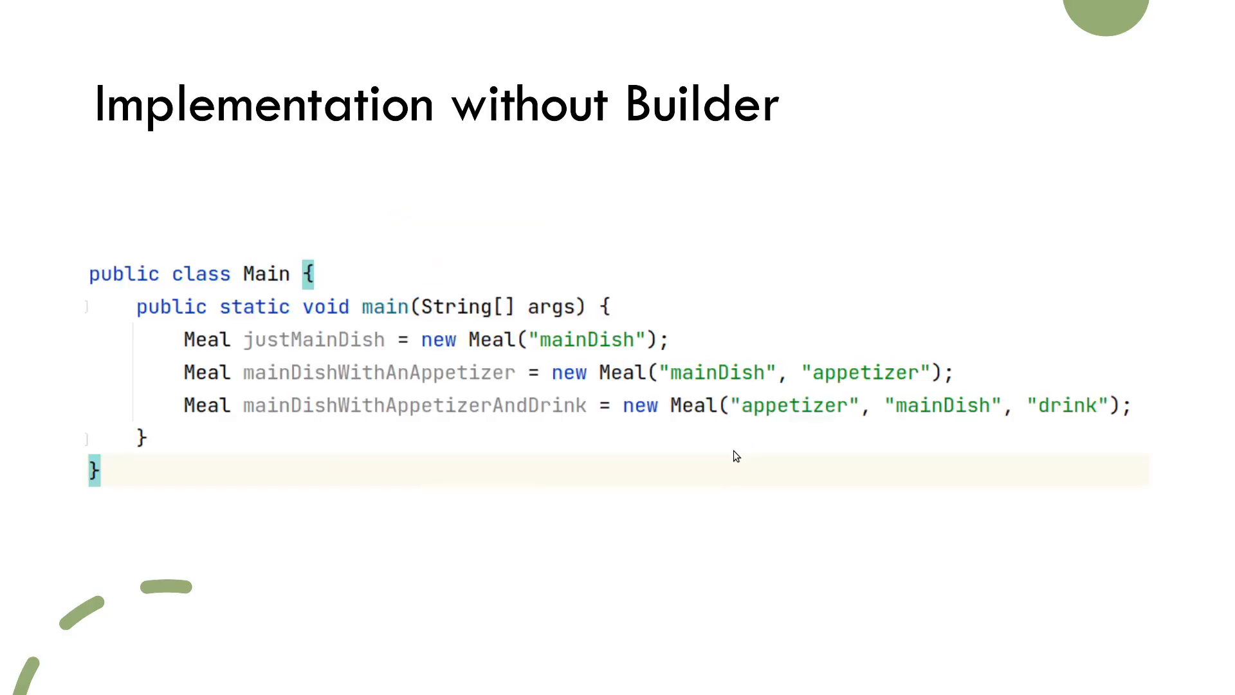
mouse_move(689, 434)
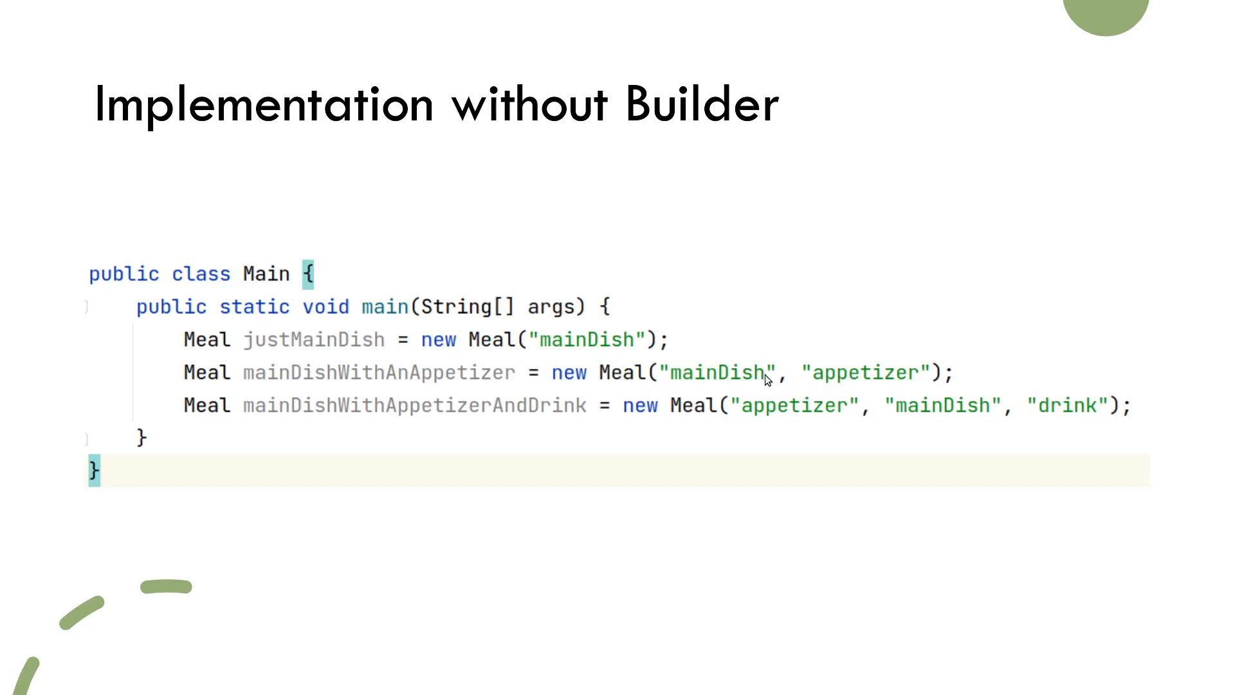
mouse_move(1125, 424)
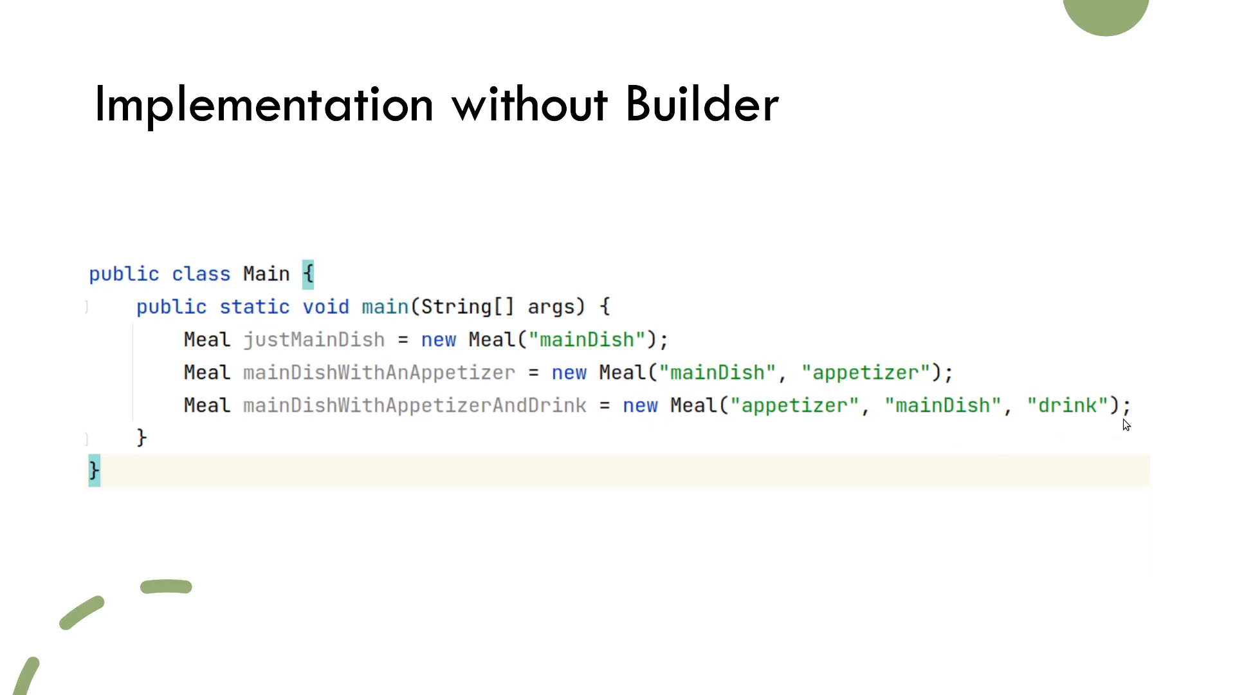
mouse_move(371, 348)
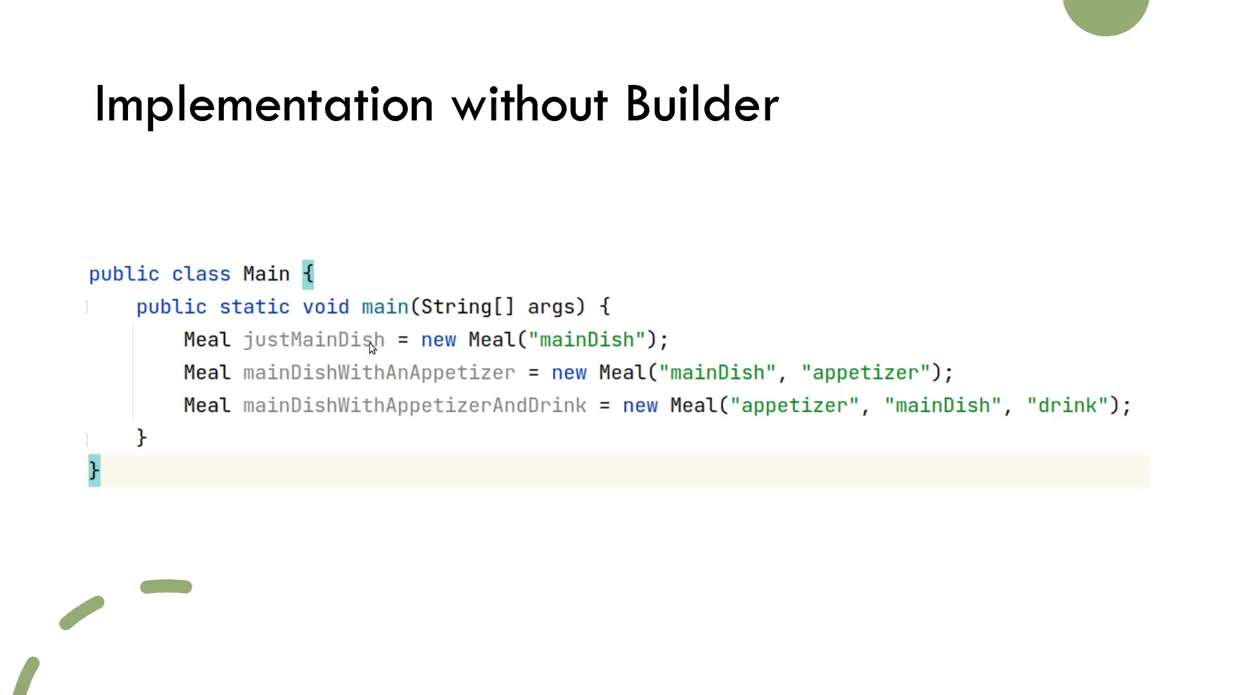
mouse_move(593, 389)
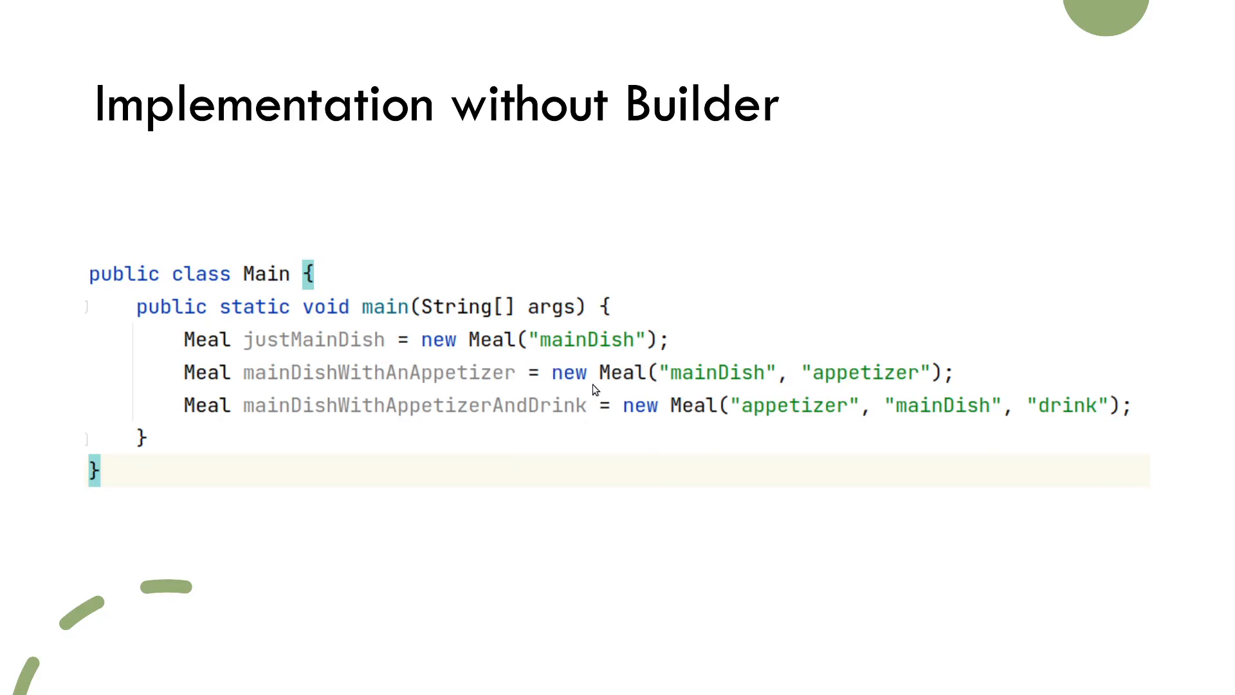
mouse_move(806, 392)
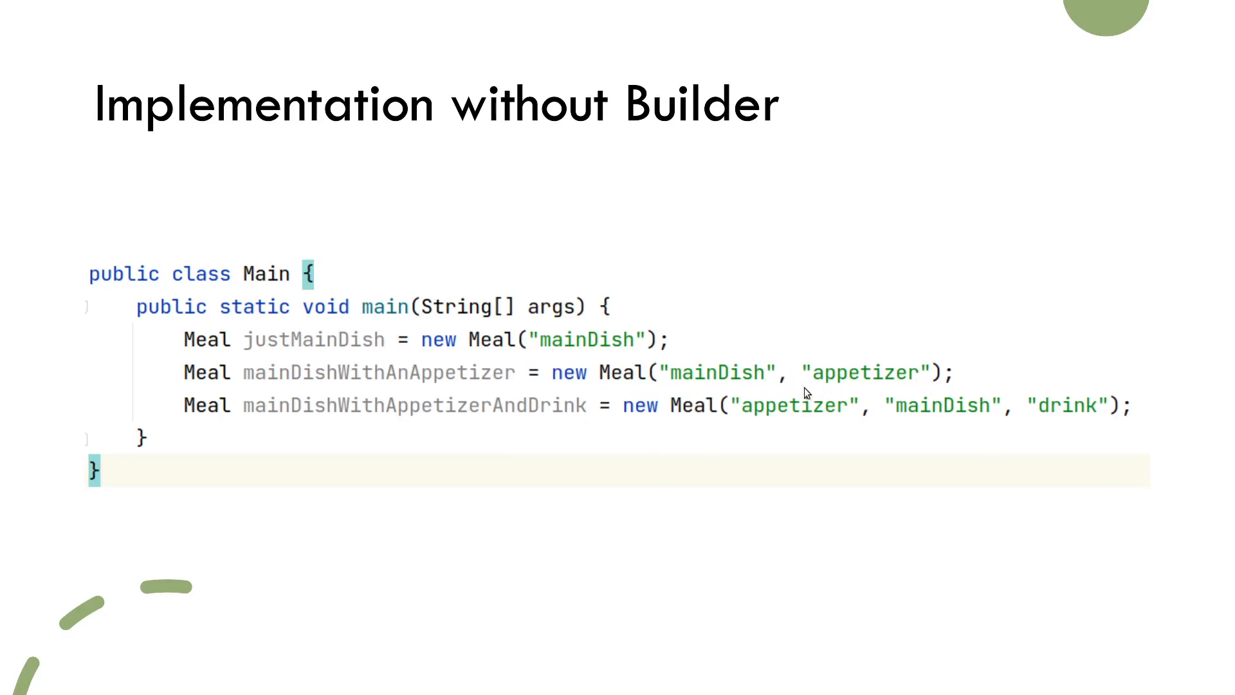
mouse_move(927, 390)
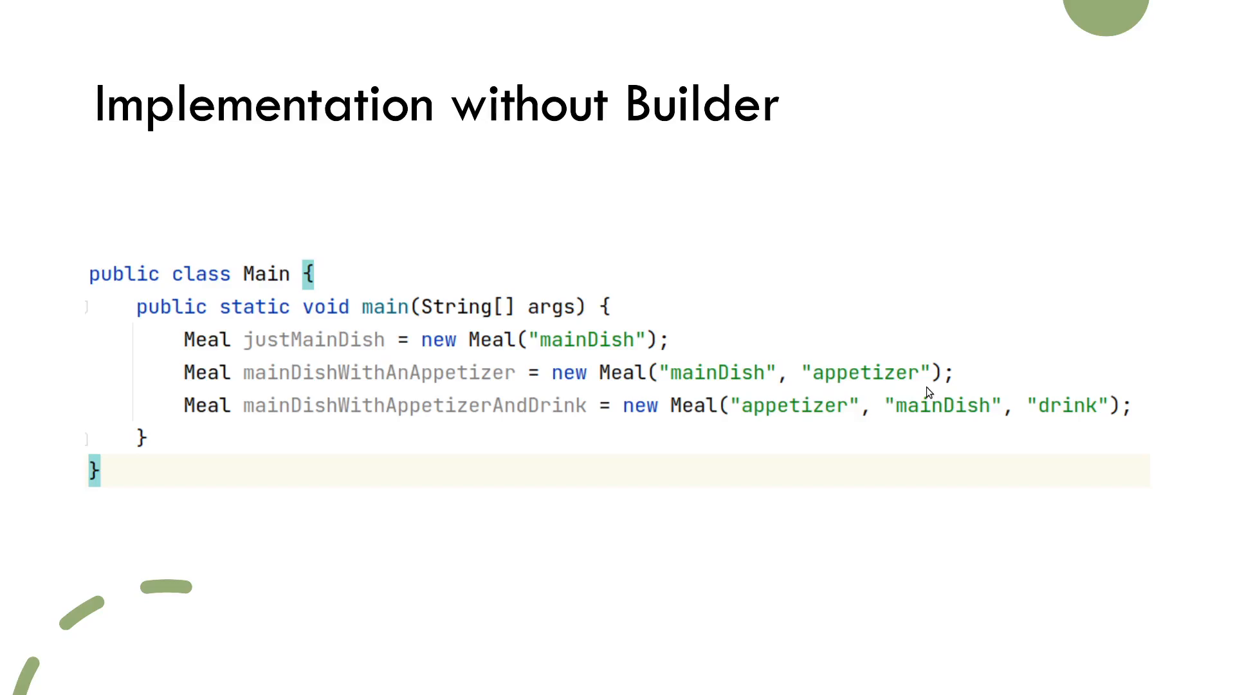
mouse_move(465, 389)
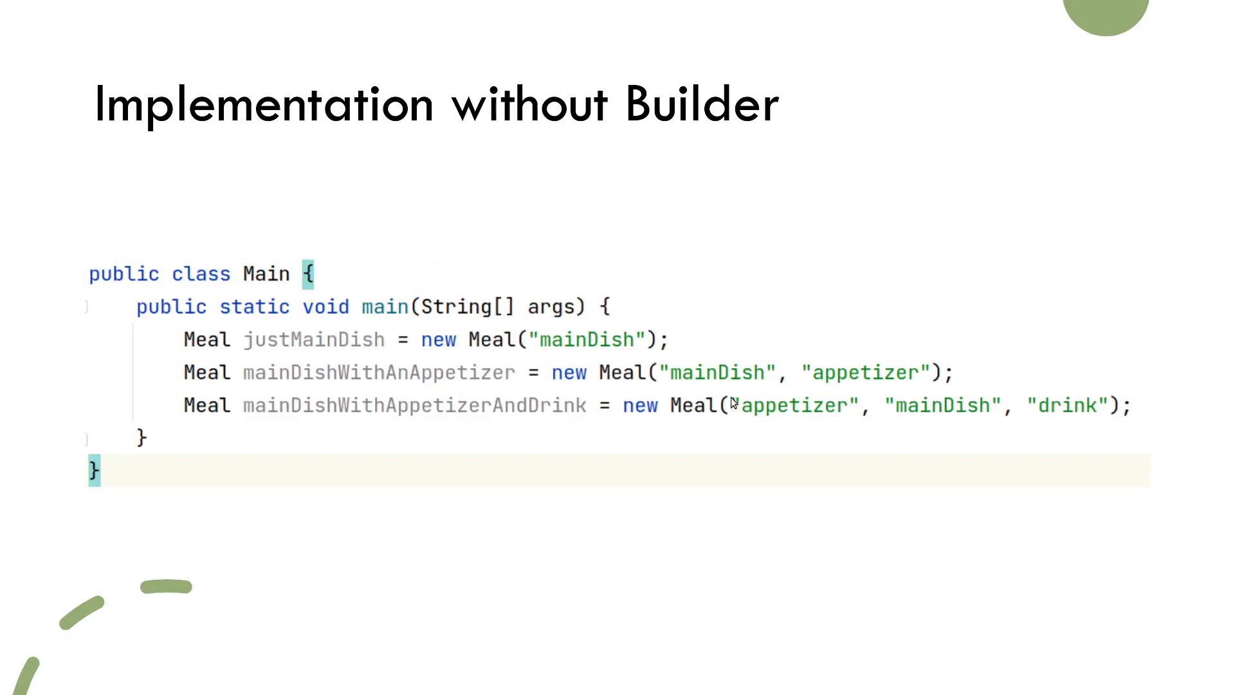
mouse_move(853, 387)
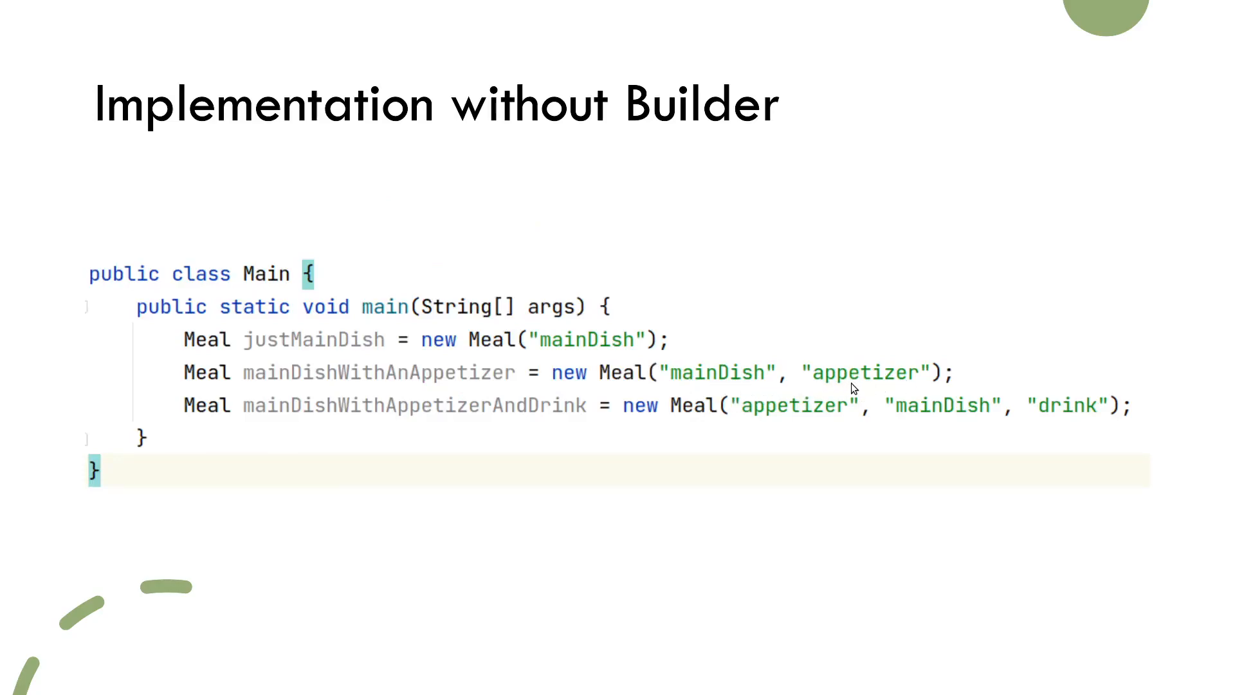